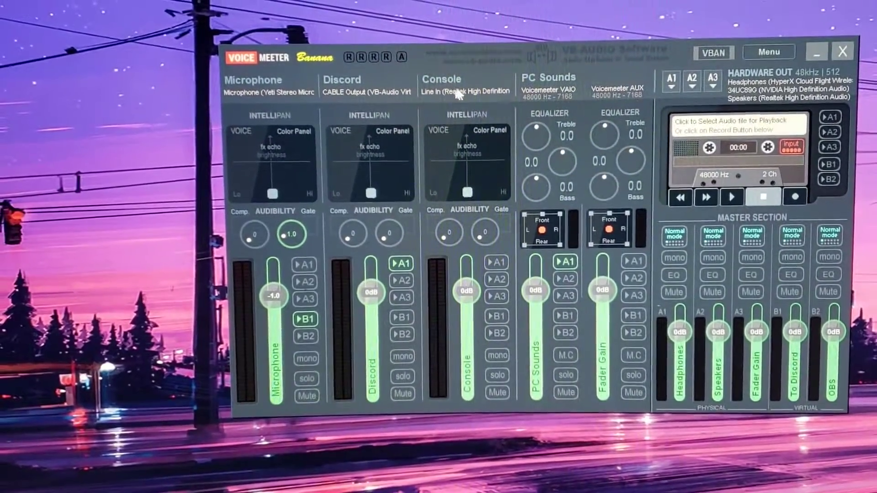
Open the Console input strip's hardware device list, showing Line In among the choices
{"action": "left_click", "coordinate": [458, 91]}
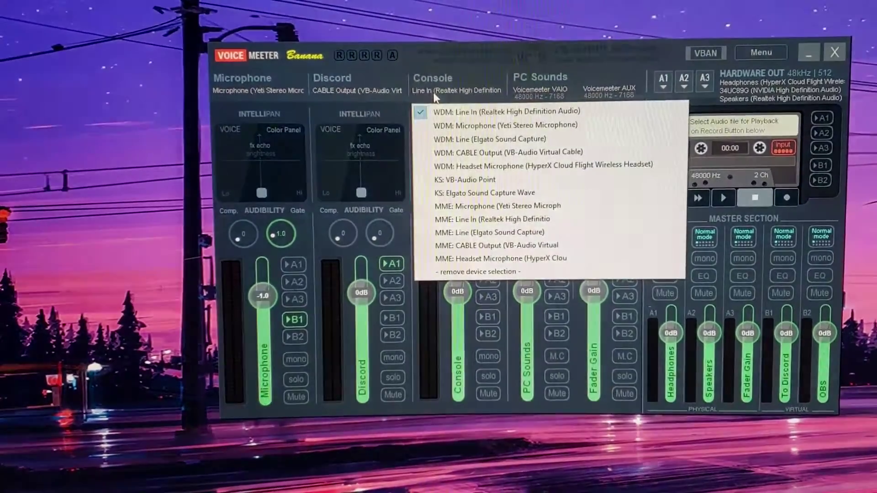